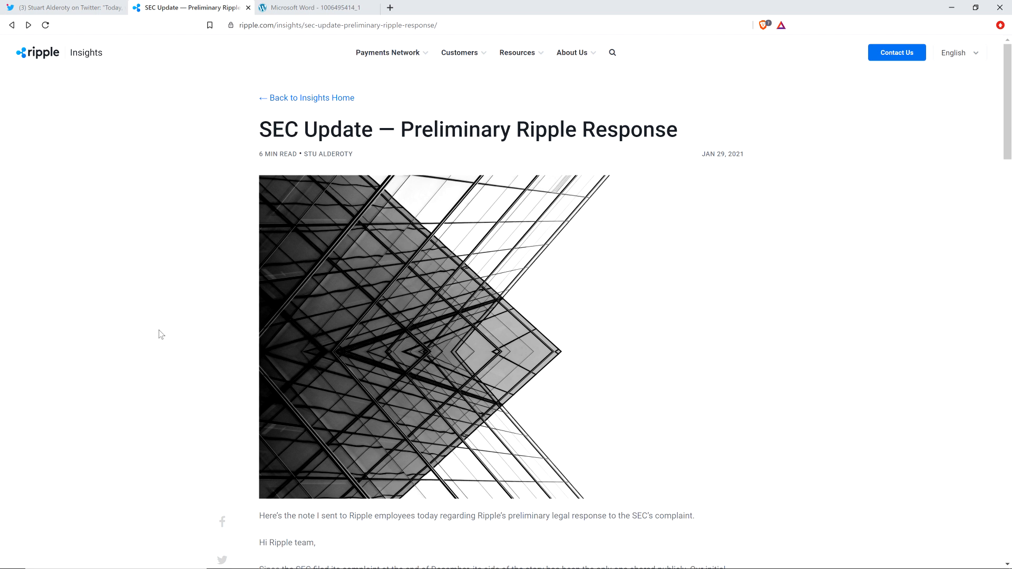
mouse_move(255, 49)
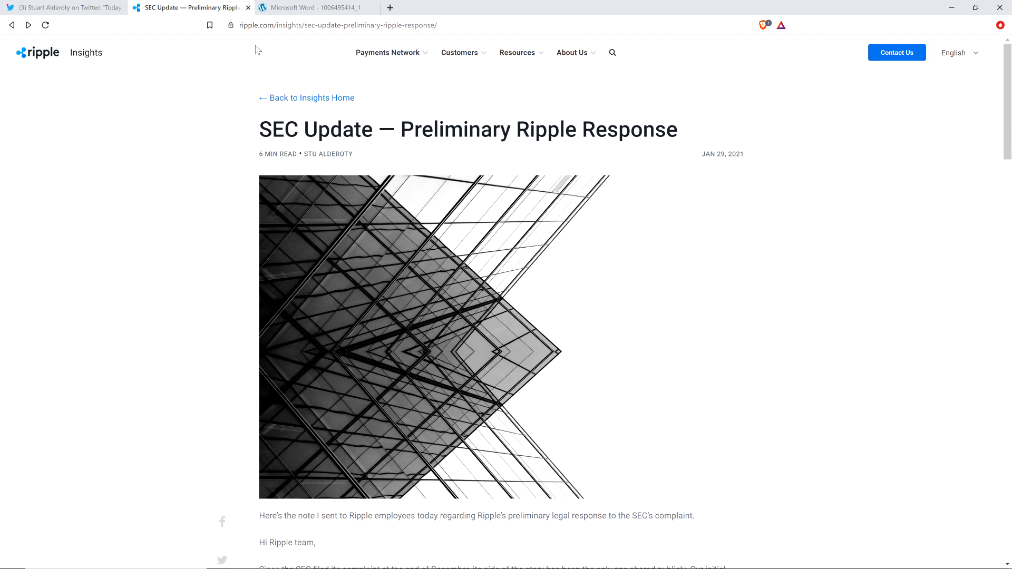
Glance at the Ripple Answer PDF and SEC Update tabs, then switch to Stuart Alderoty's Twitter thread.
click(323, 9)
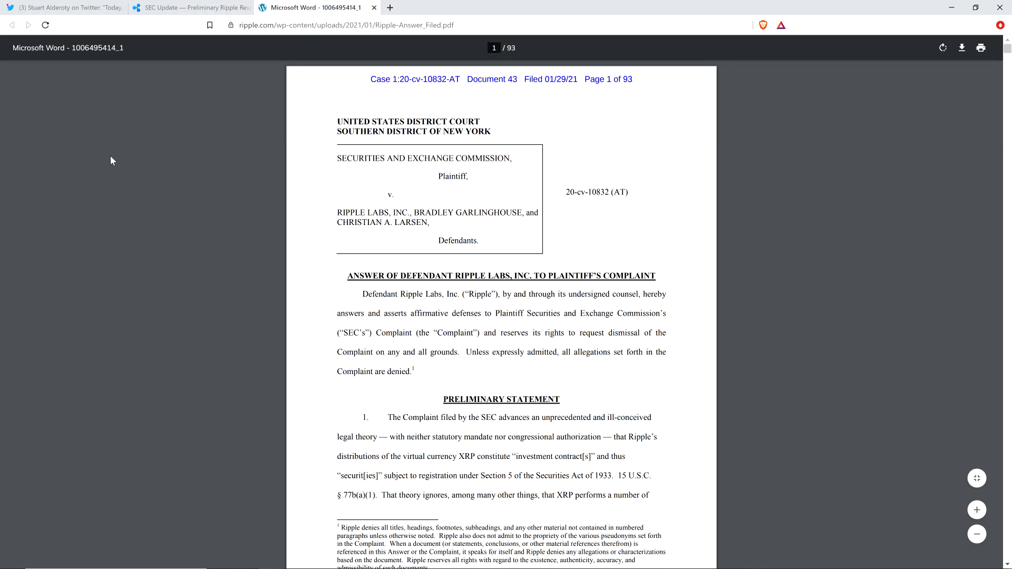
click(190, 8)
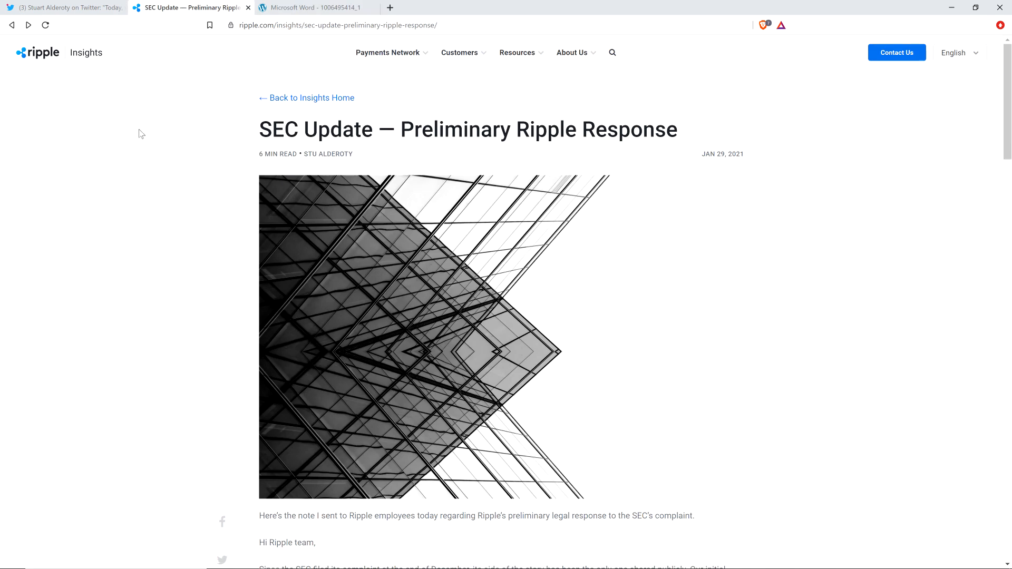
mouse_move(116, 178)
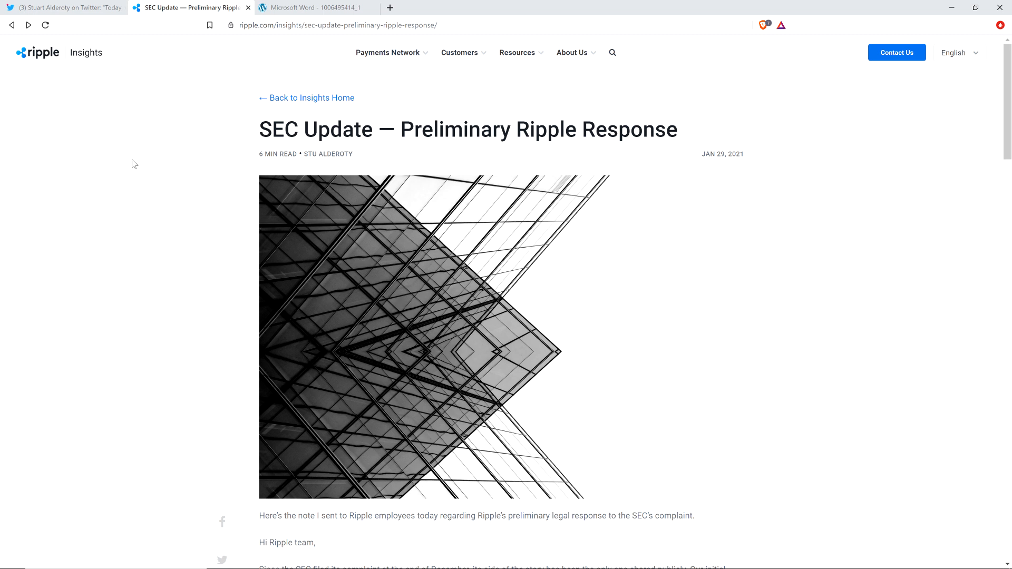
mouse_move(188, 230)
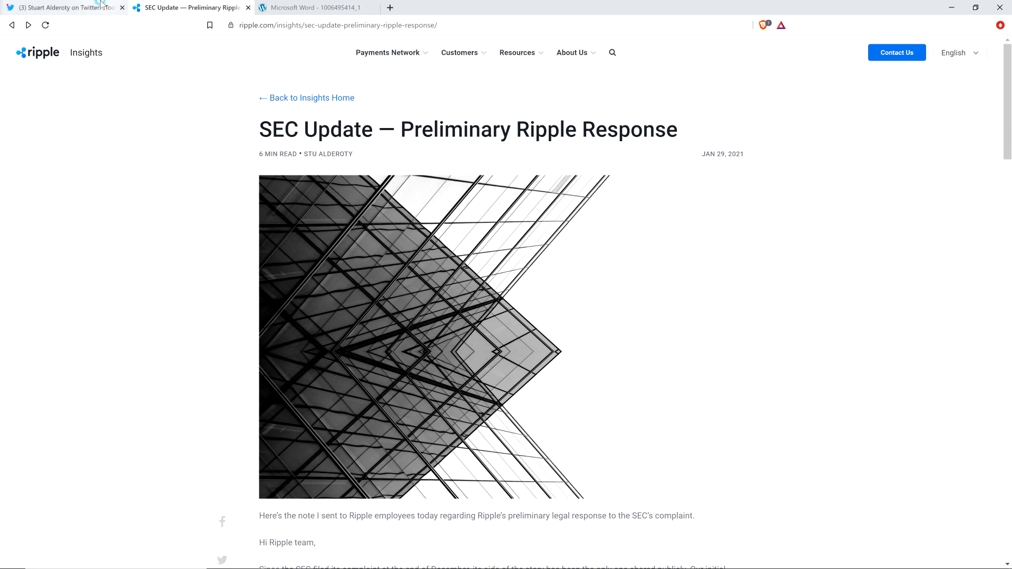
click(58, 7)
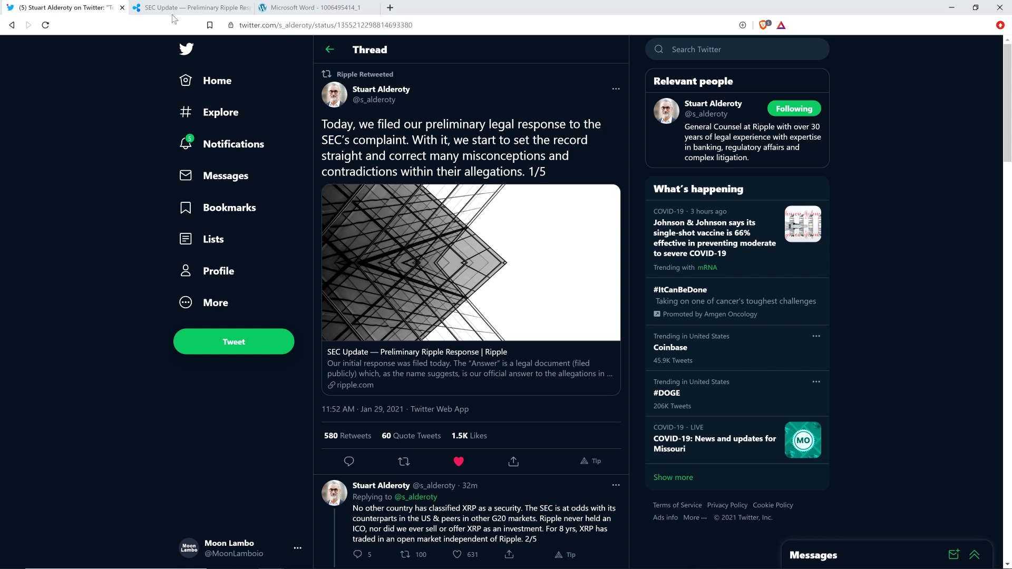
Return to the SEC Update blog post, skim down it, and scroll back to its top.
click(192, 7)
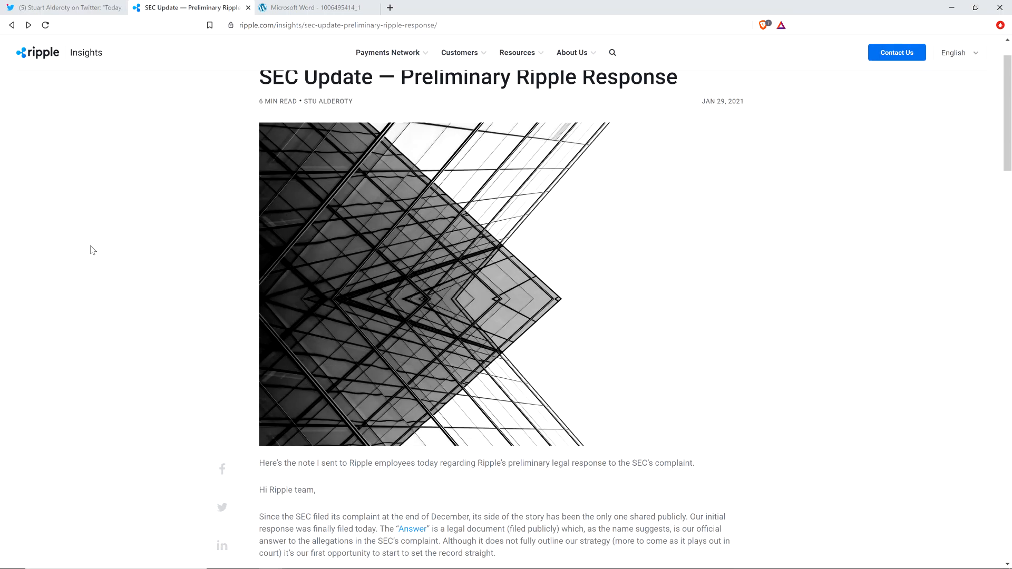
scroll(down, 3)
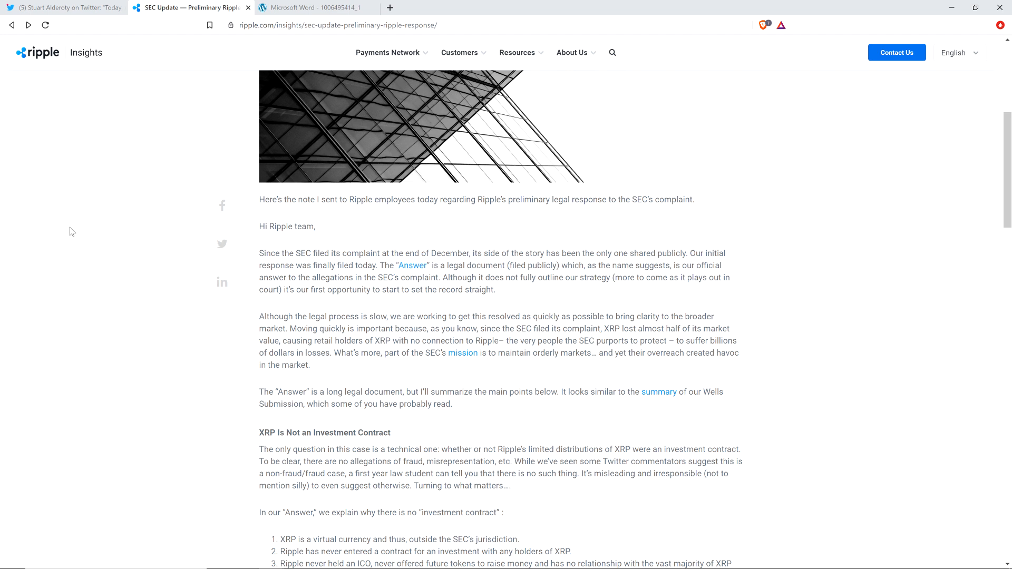
mouse_move(72, 239)
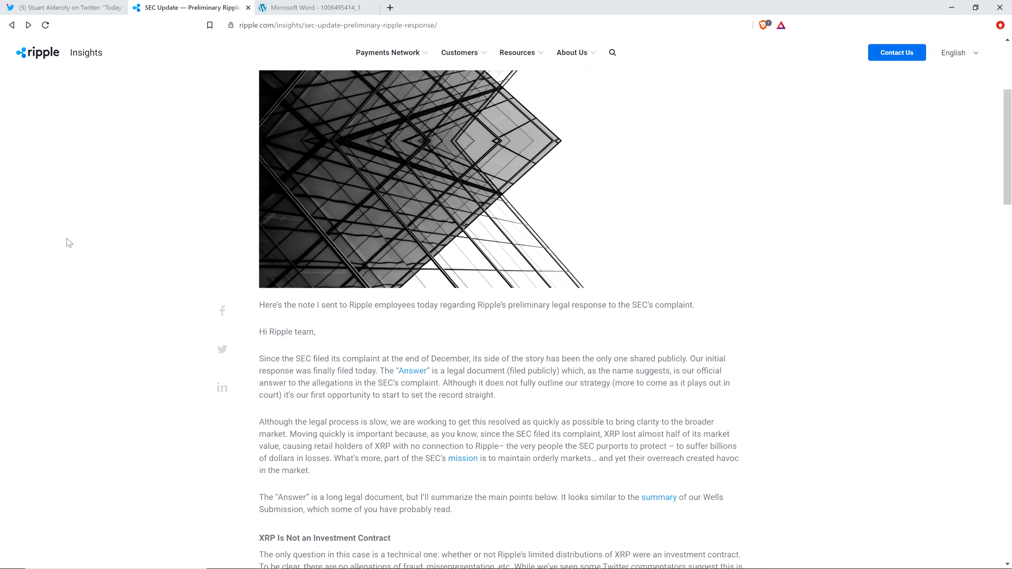
scroll(up, 3)
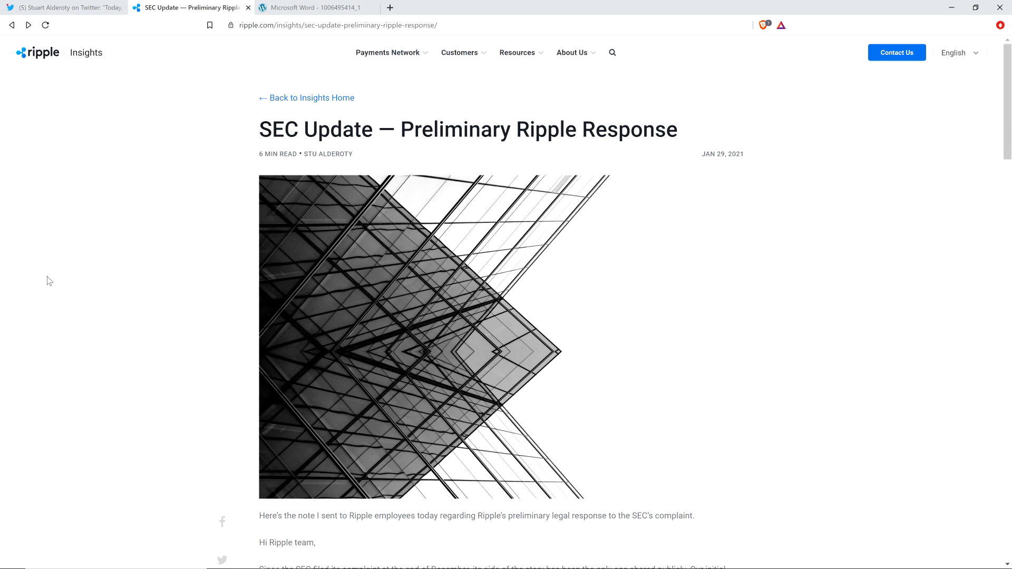
mouse_move(69, 283)
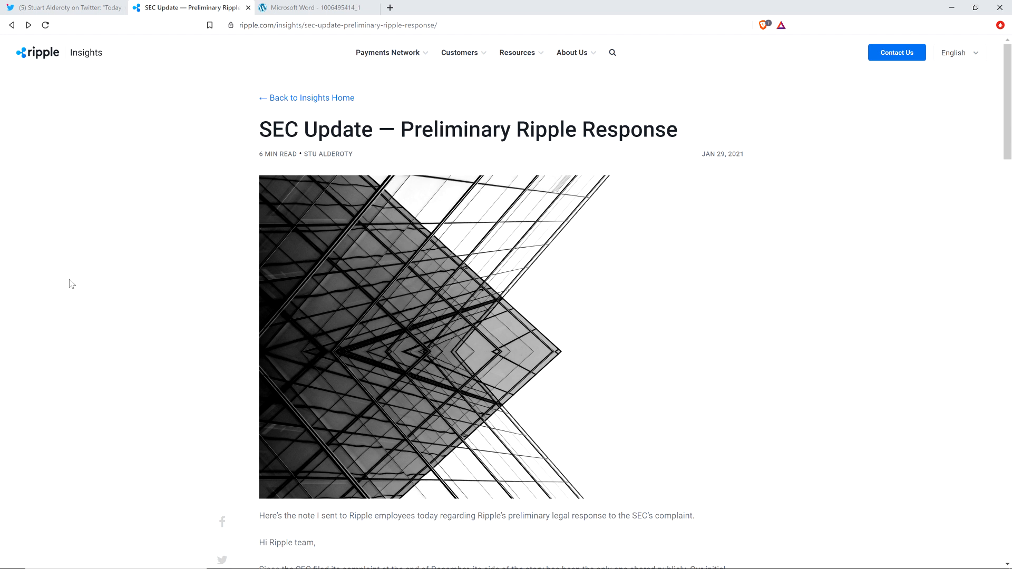
scroll(down, 3)
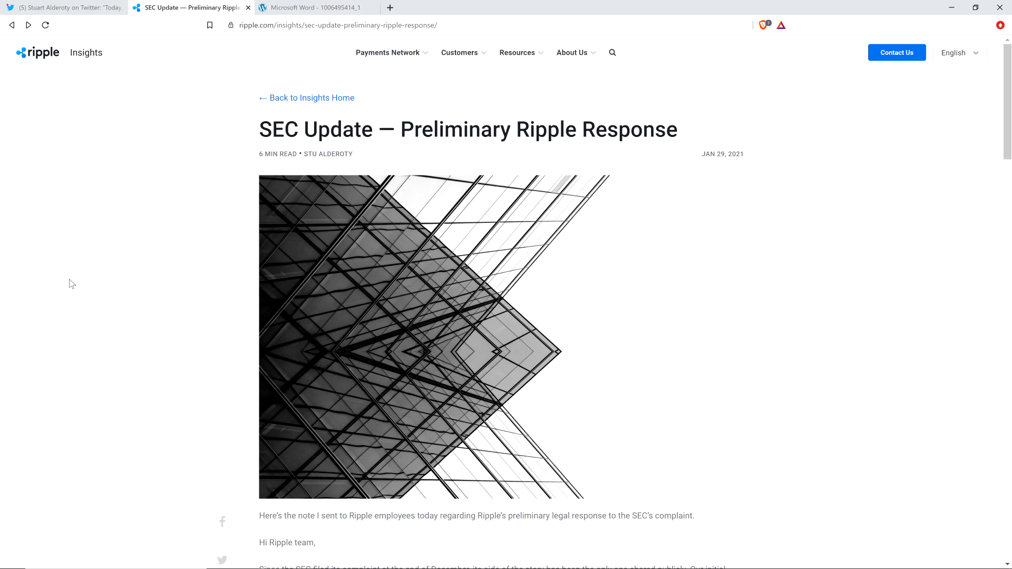
mouse_move(80, 281)
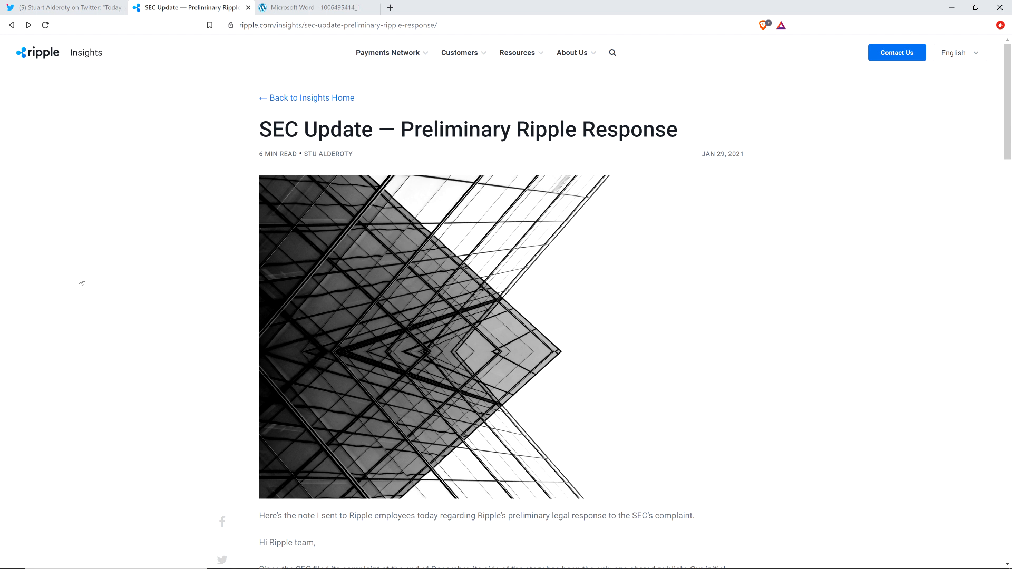
mouse_move(111, 195)
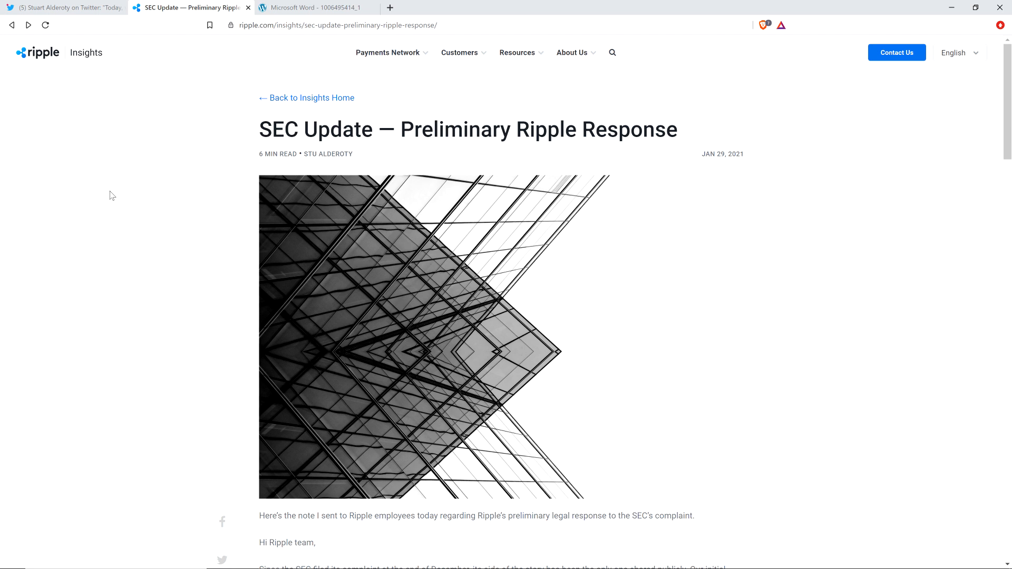
mouse_move(80, 207)
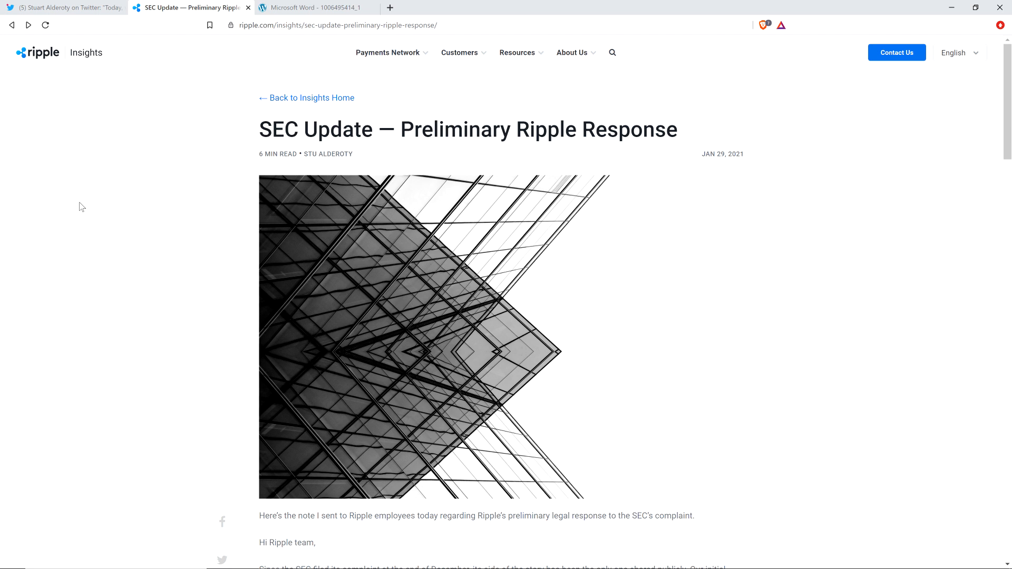
mouse_move(66, 217)
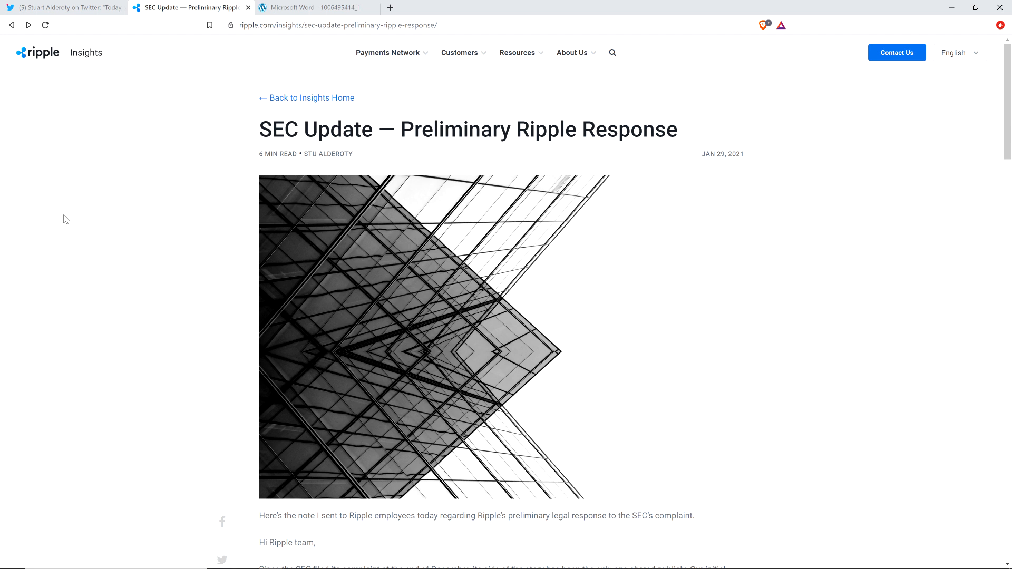
mouse_move(82, 219)
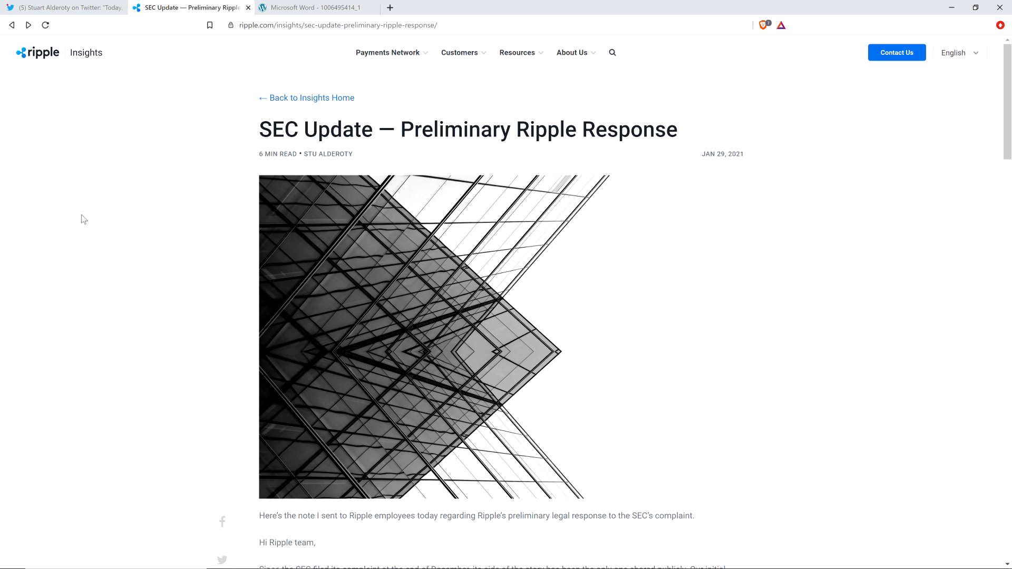
scroll(down, 3)
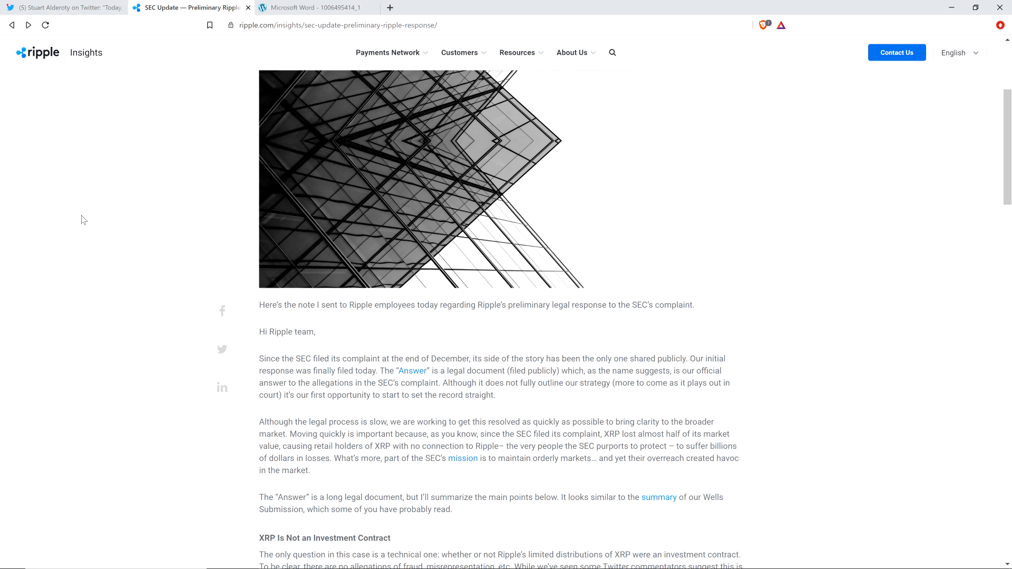
mouse_move(47, 214)
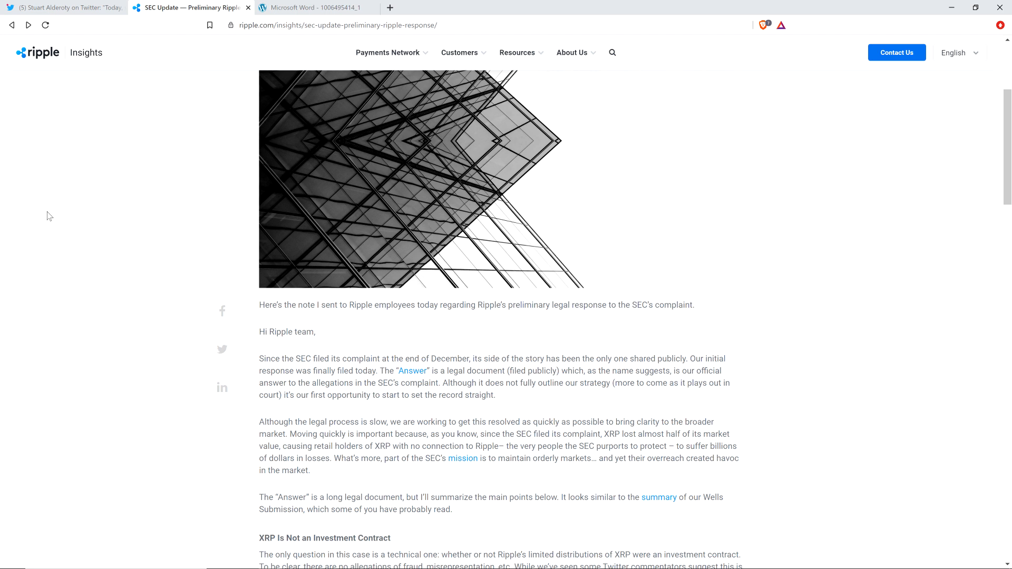
mouse_move(128, 213)
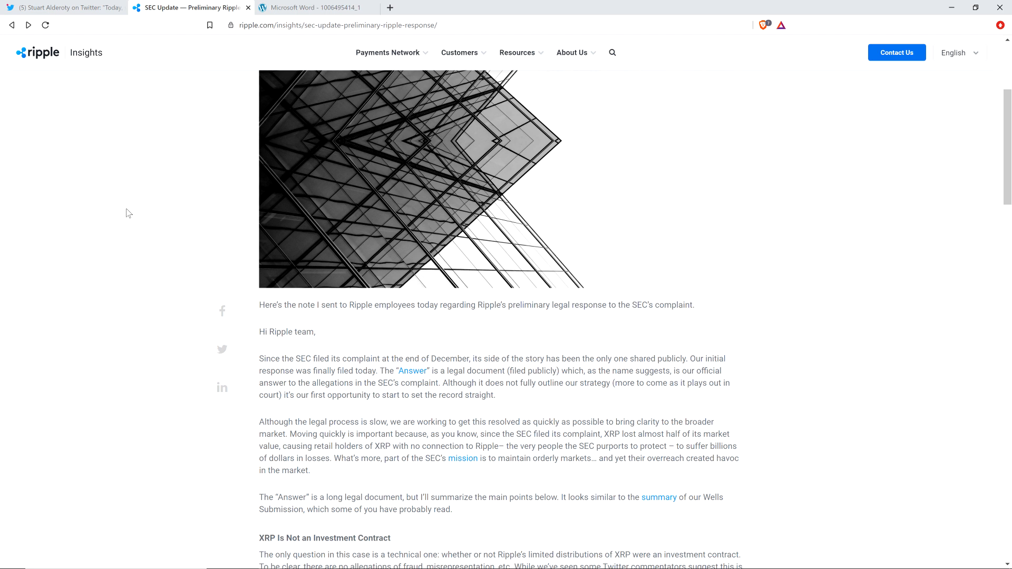
scroll(down, 3)
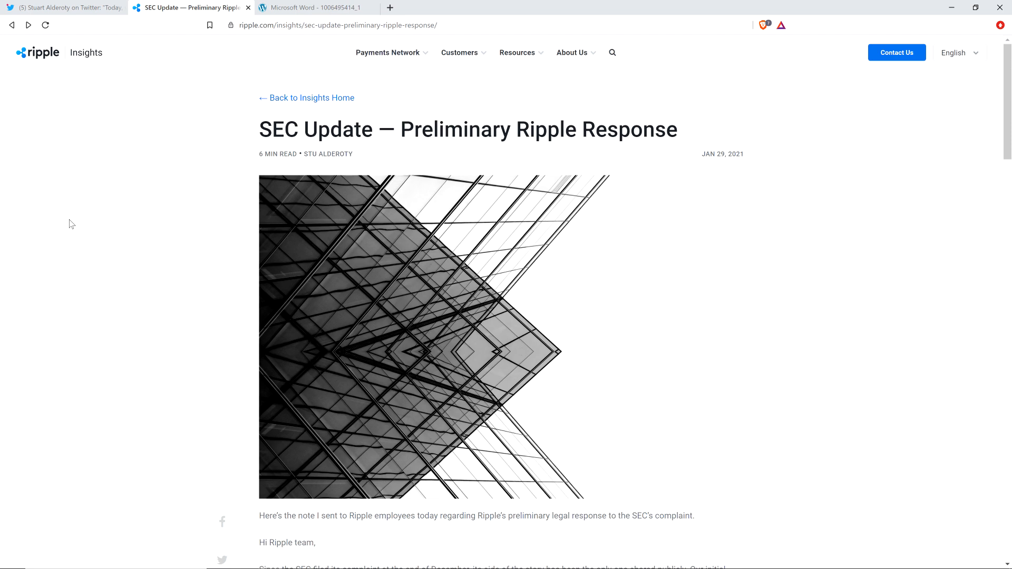
mouse_move(91, 356)
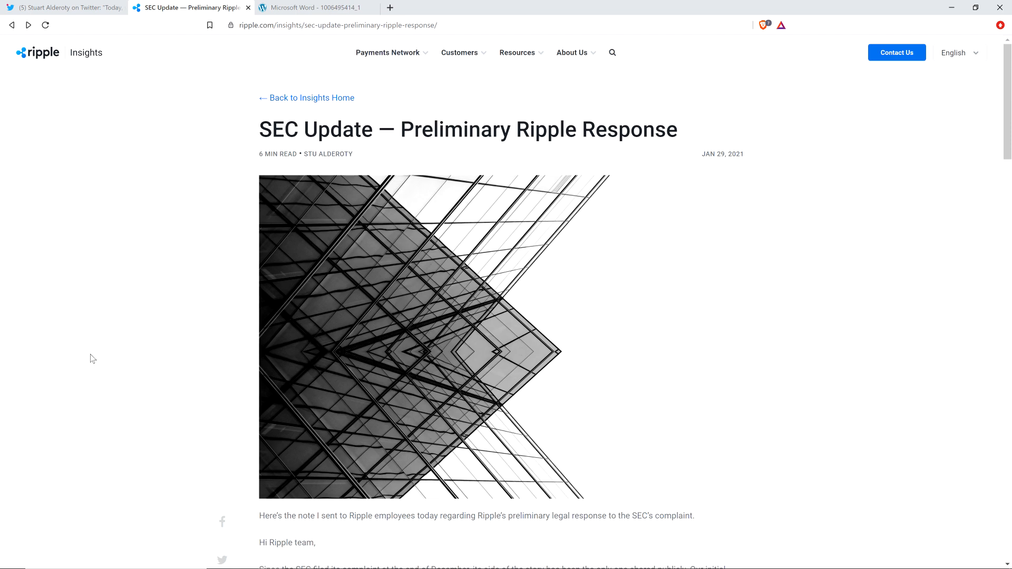
scroll(down, 3)
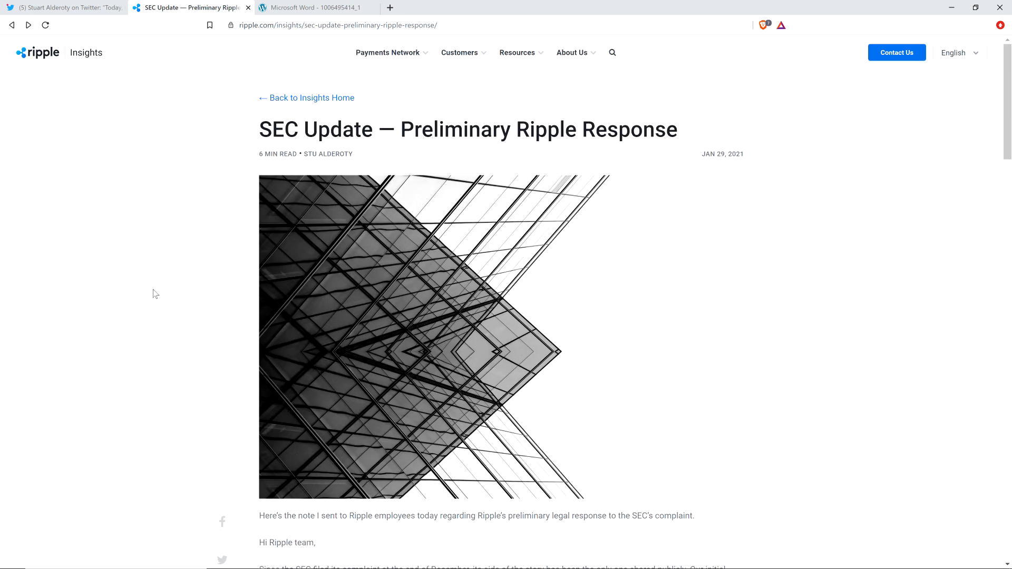
scroll(down, 3)
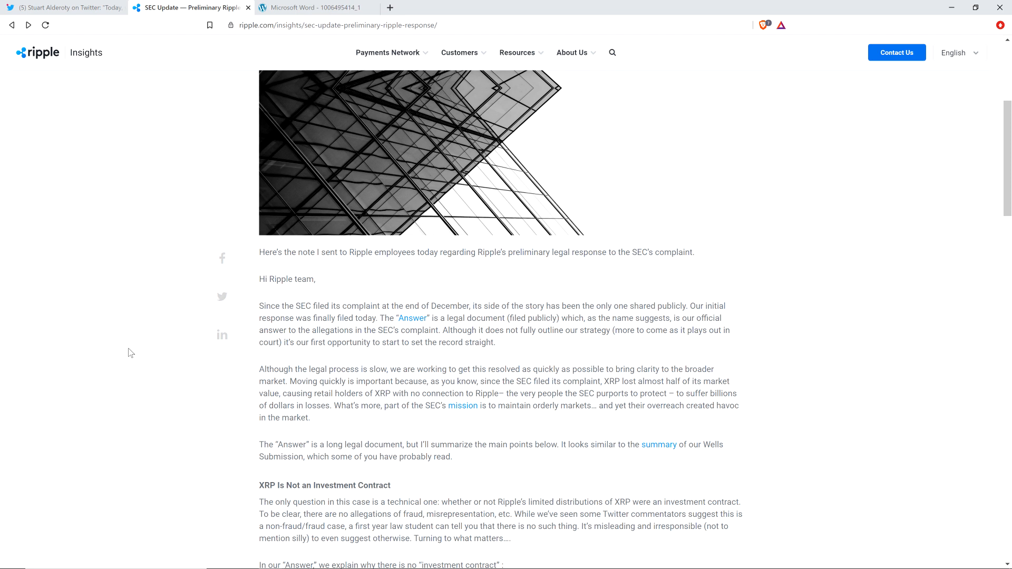
Scroll to the 'XRP Is Not an Investment Contract' section and its numbered reasons.
scroll(down, 3)
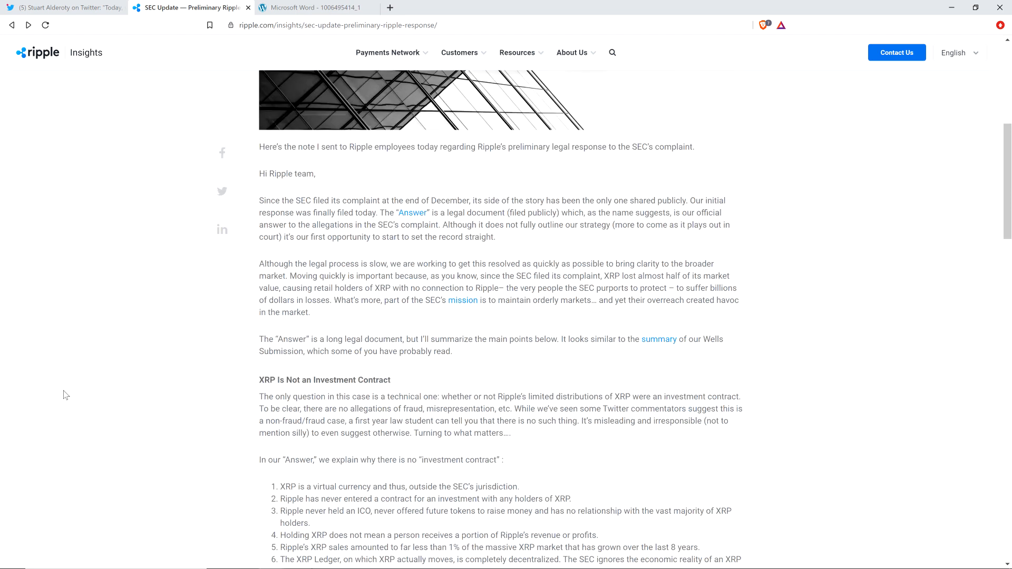
scroll(down, 3)
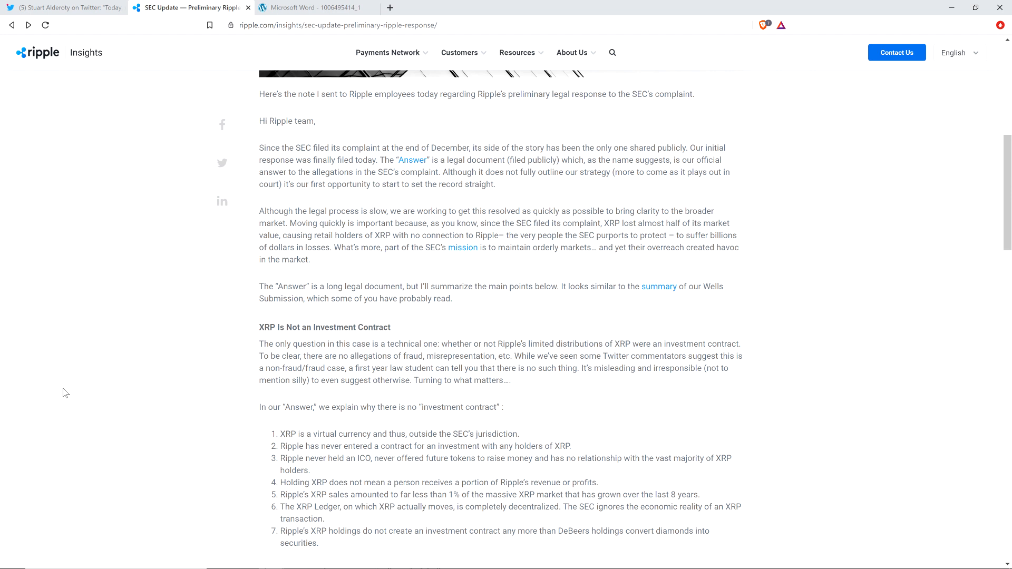
mouse_move(44, 355)
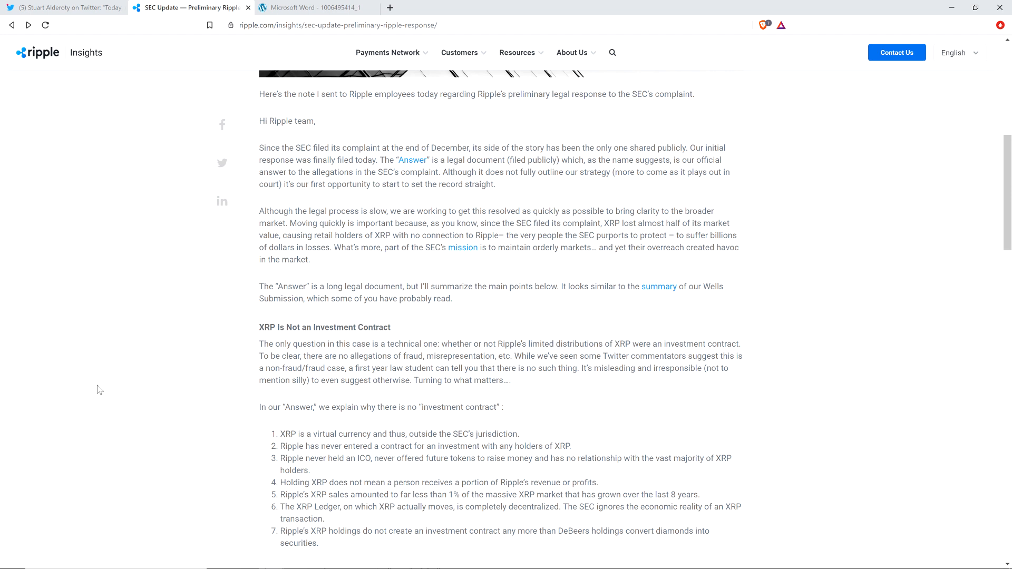
Scroll past the seven-point list to 'The SEC Is Out of Step Domestically and Globally' heading.
scroll(down, 3)
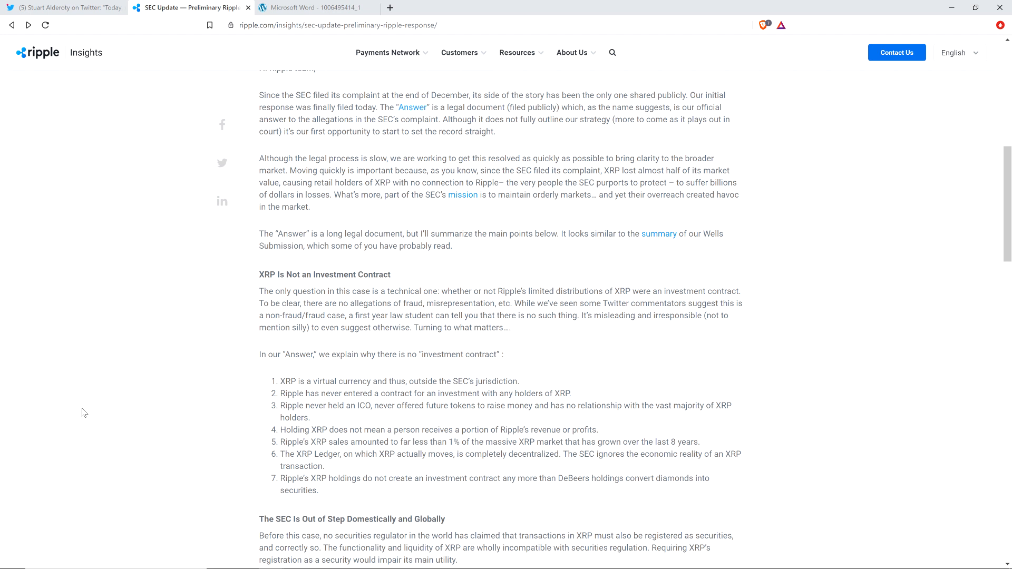
Scroll through the paragraphs on US and global regulators treating XRP as a virtual currency.
scroll(down, 3)
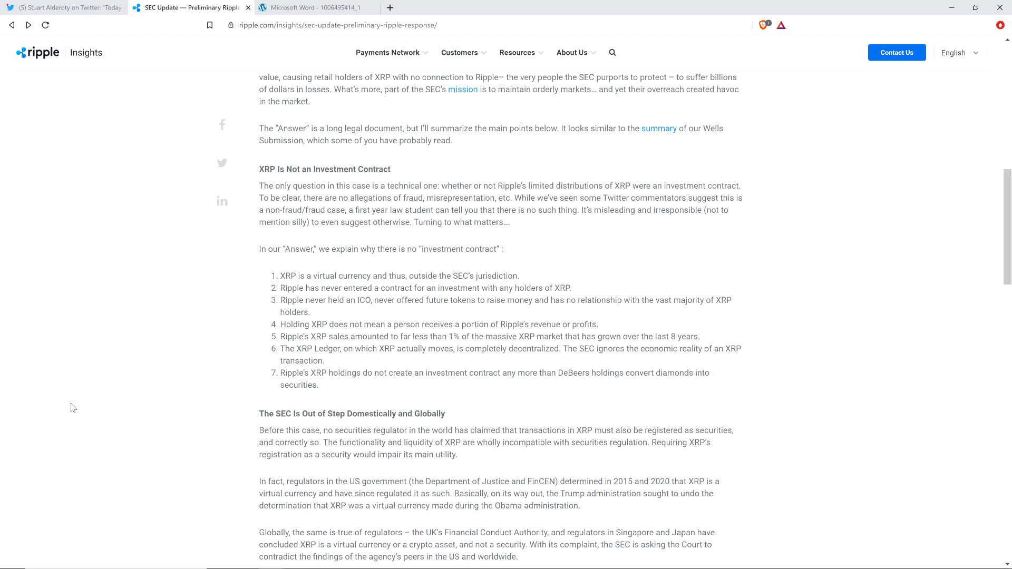
mouse_move(82, 407)
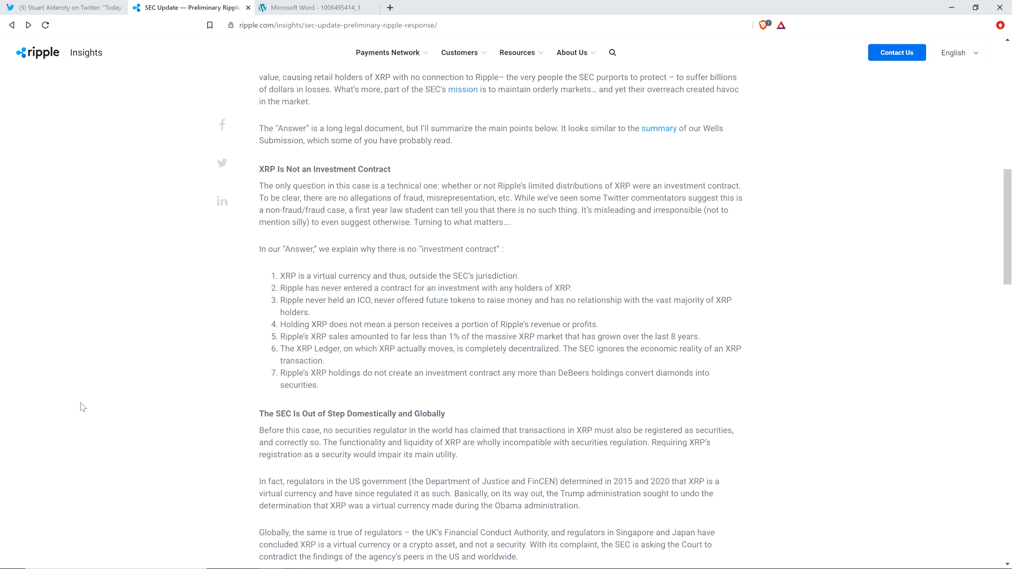
Scroll down until 'The SEC Is Picking Winners and Losers' heading appears.
scroll(down, 3)
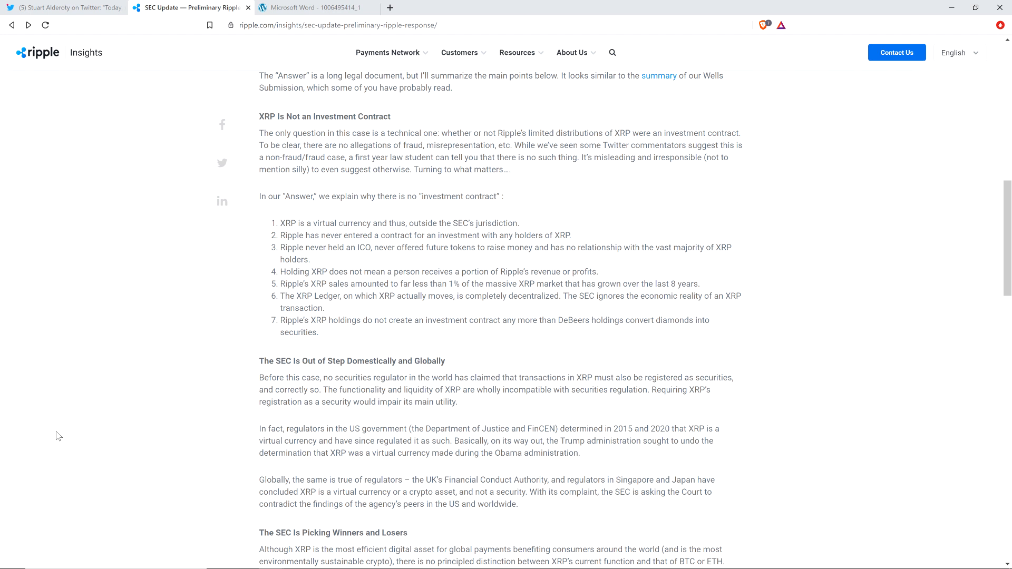
Scroll through the winners-and-losers section to 'The SEC Has Distorted the Facts' heading.
scroll(down, 3)
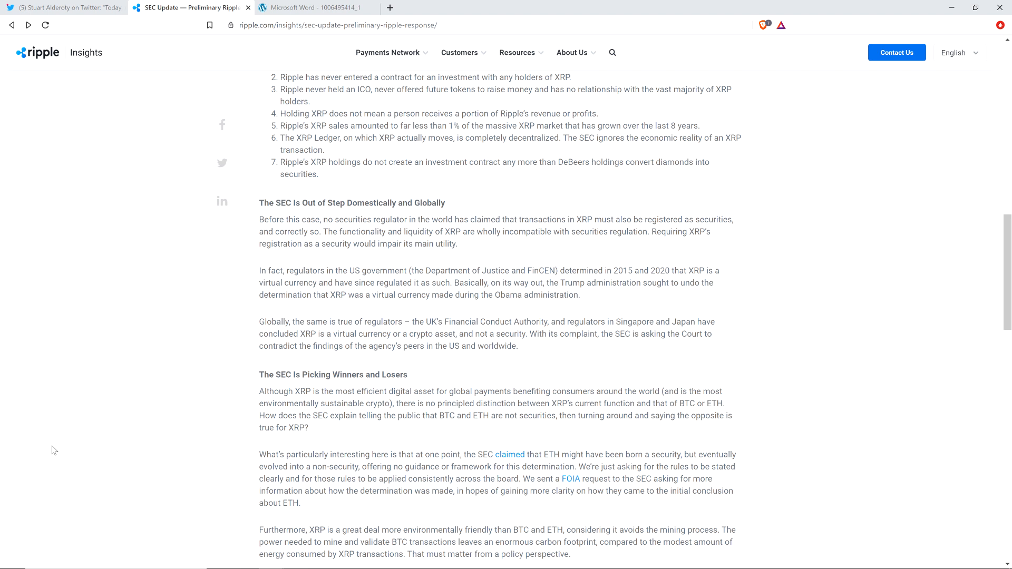
mouse_move(131, 397)
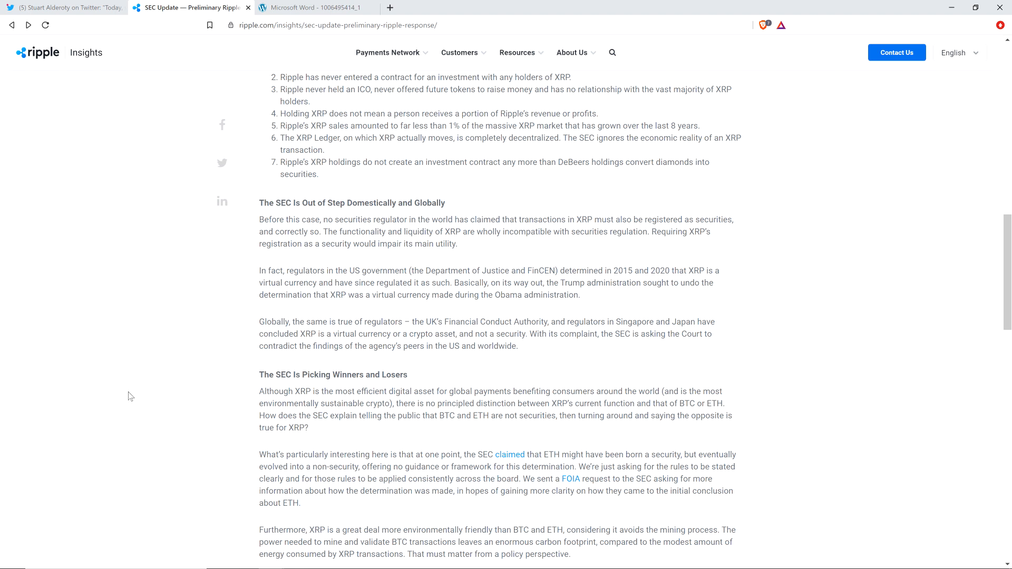
mouse_move(198, 417)
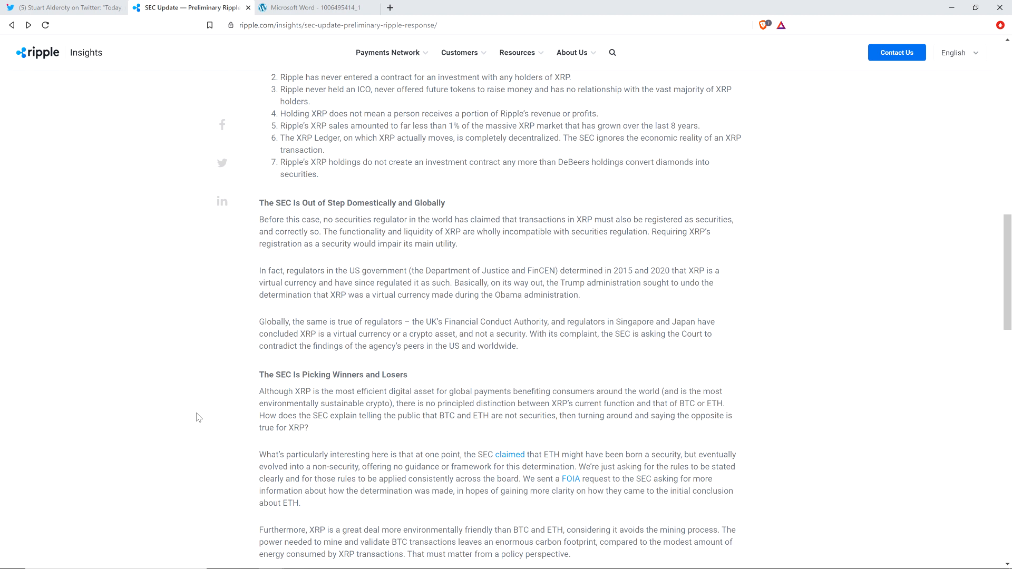
mouse_move(136, 364)
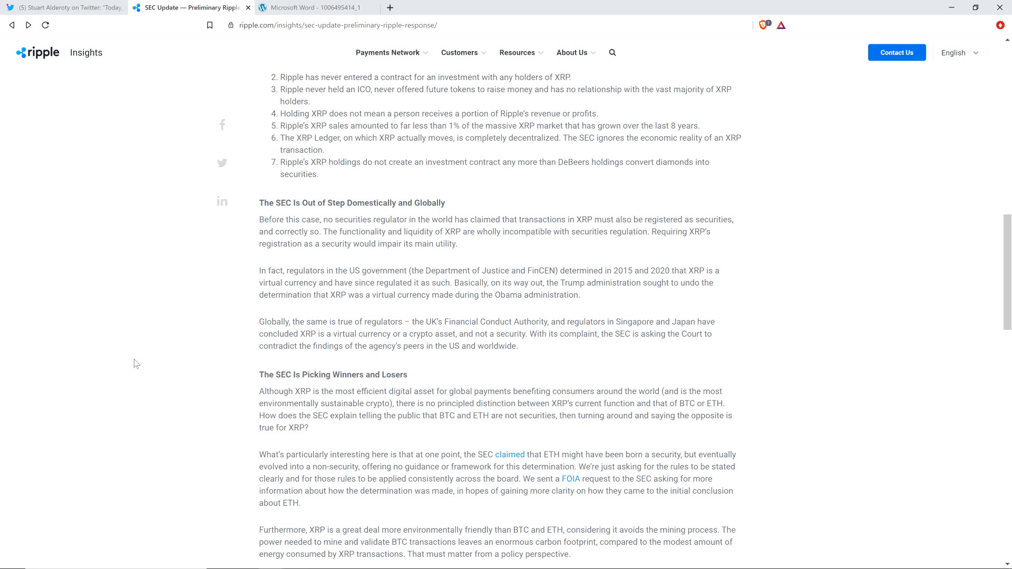
mouse_move(129, 363)
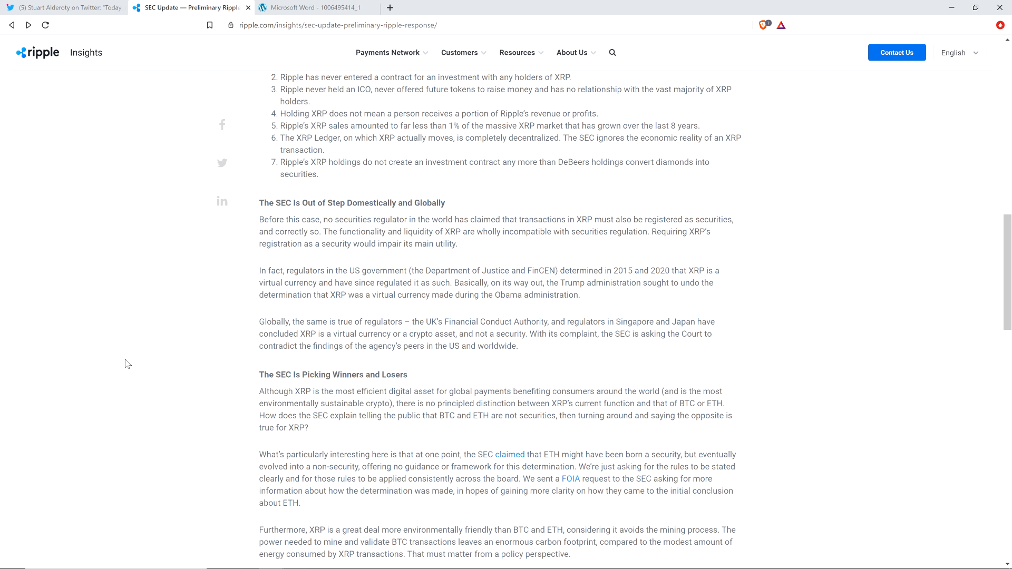
mouse_move(117, 371)
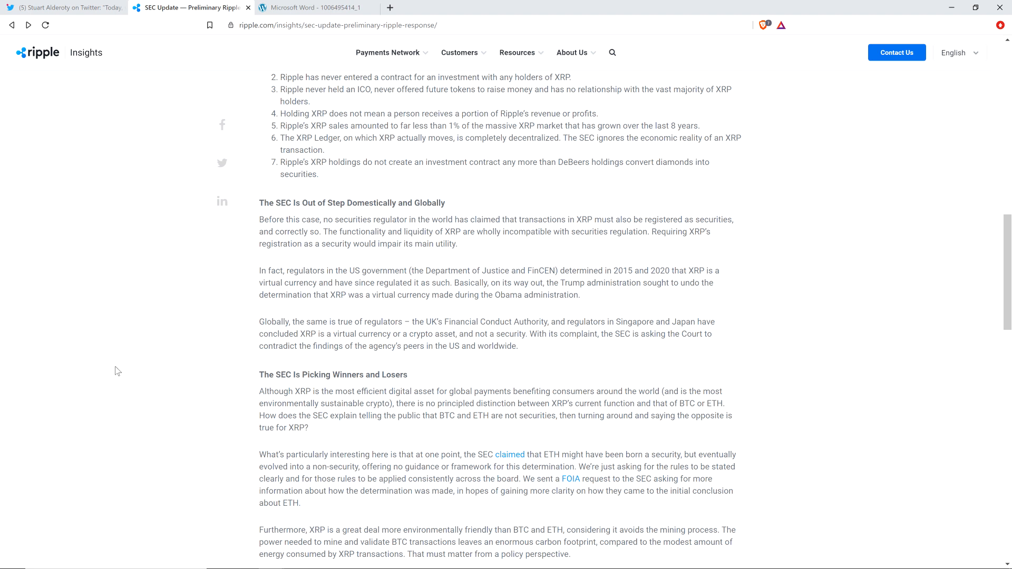
mouse_move(124, 401)
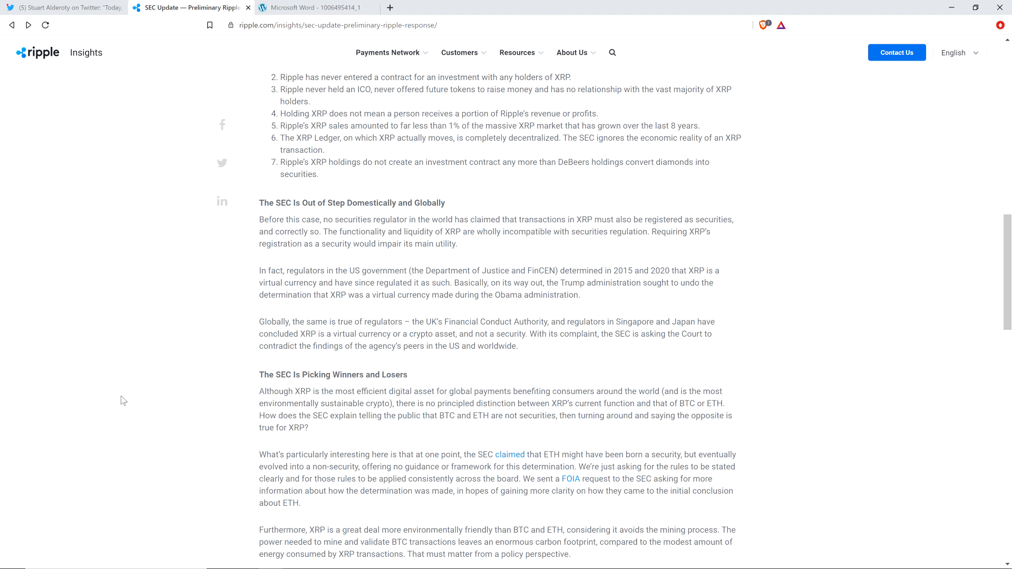
mouse_move(177, 363)
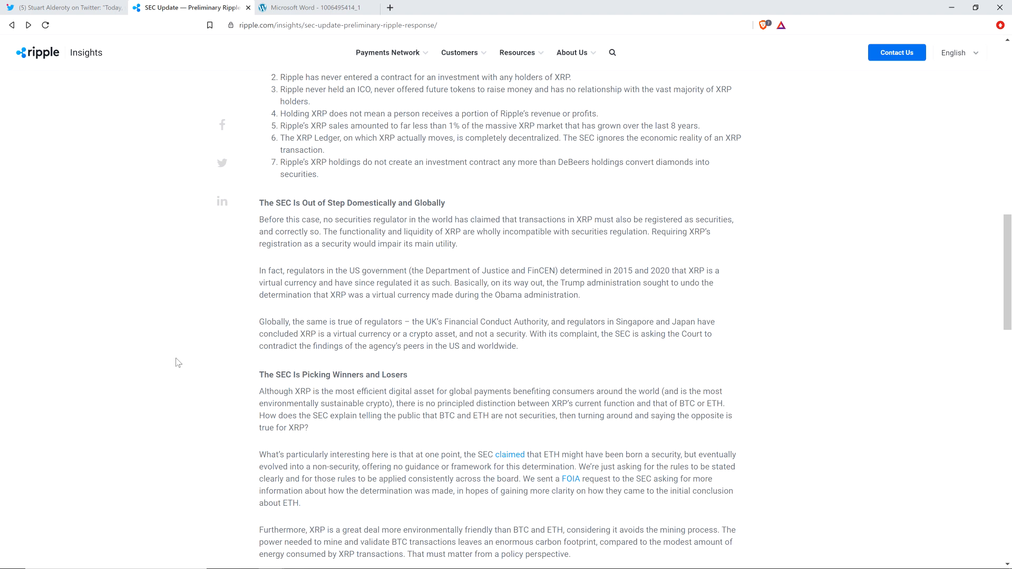
mouse_move(147, 377)
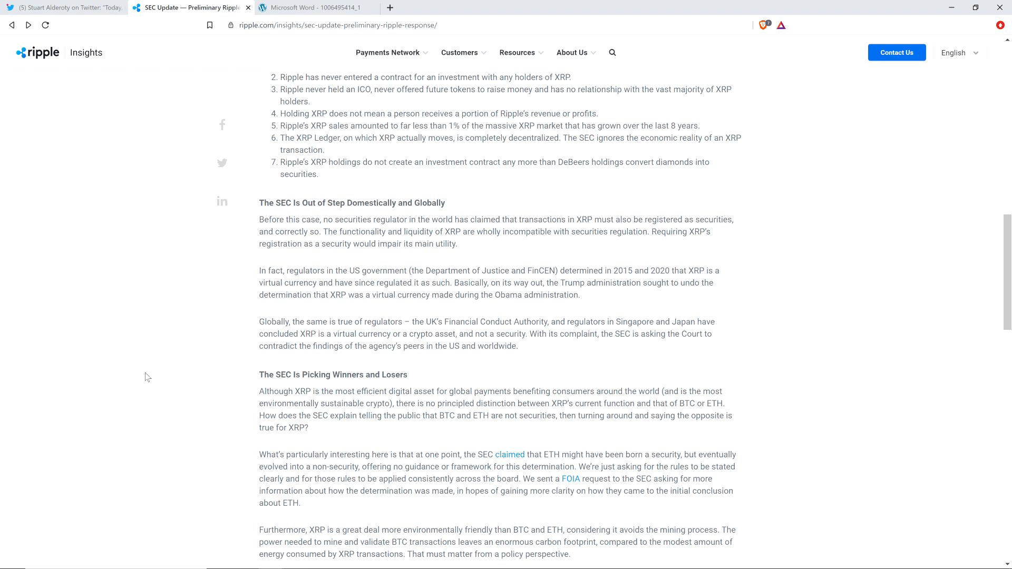
scroll(down, 3)
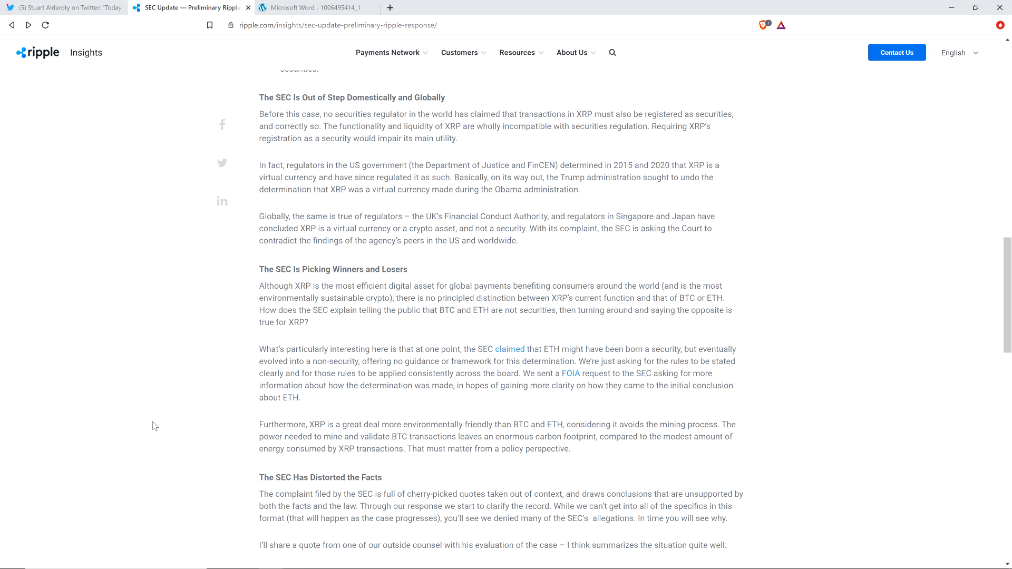
mouse_move(136, 423)
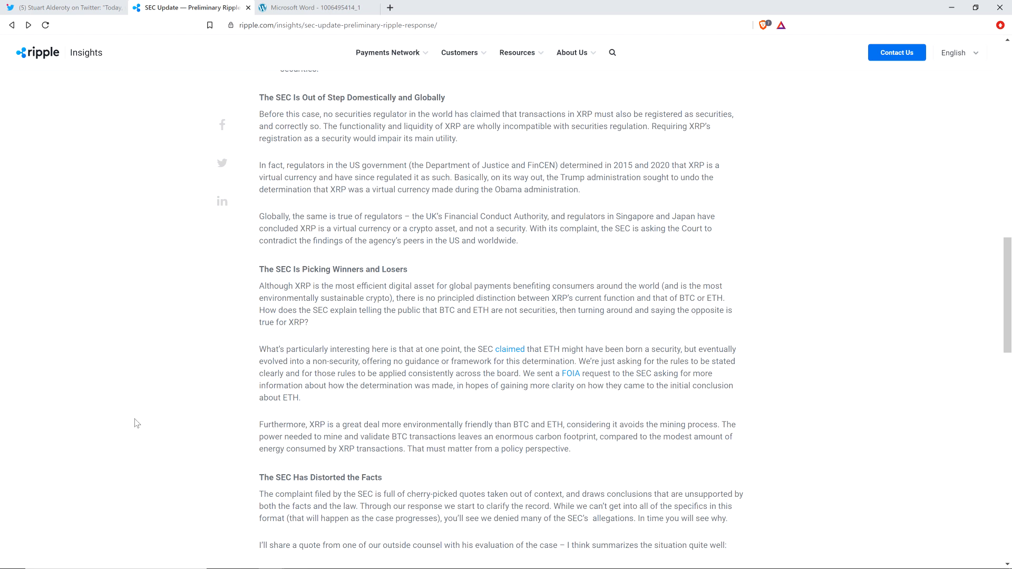
Scroll to the article's end: outside counsel quote, Team Legal thanks, sign-off and newsletter signup.
scroll(down, 3)
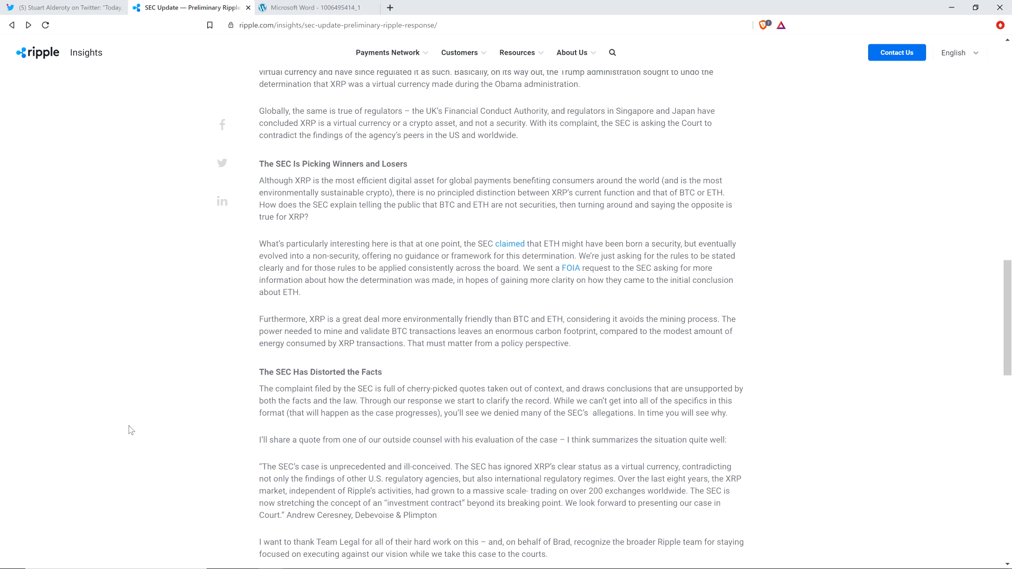
scroll(down, 3)
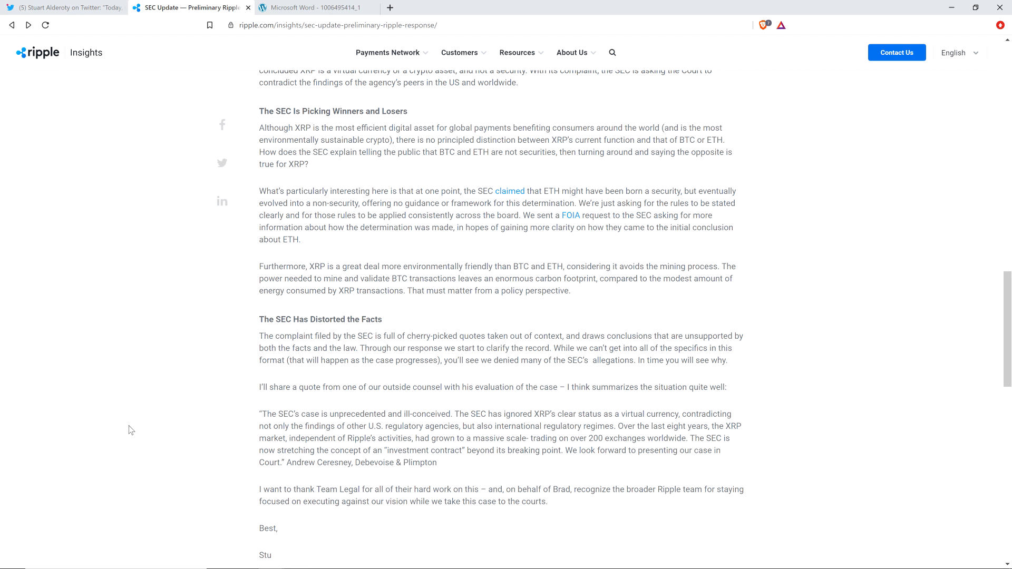
mouse_move(107, 394)
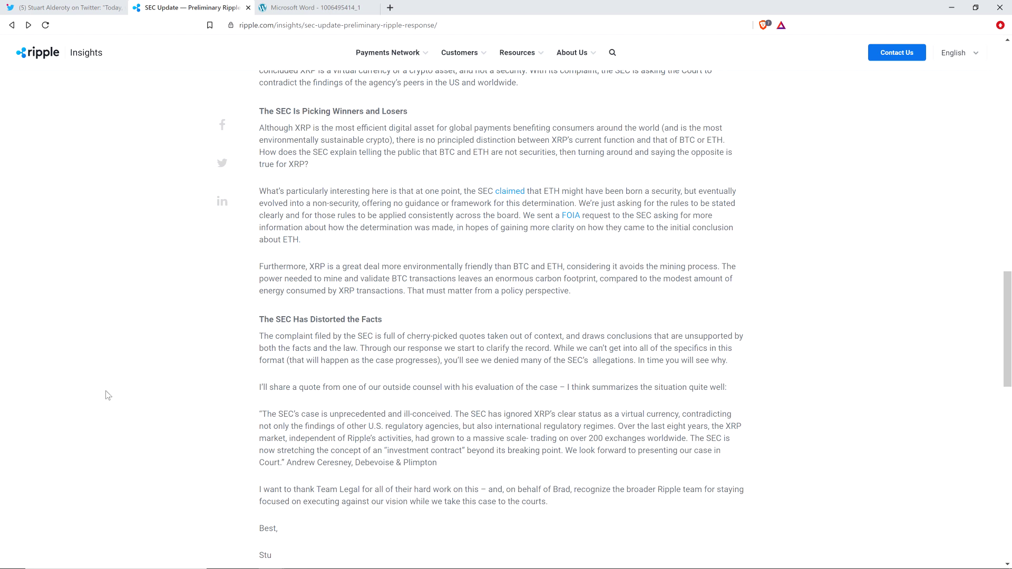
mouse_move(114, 398)
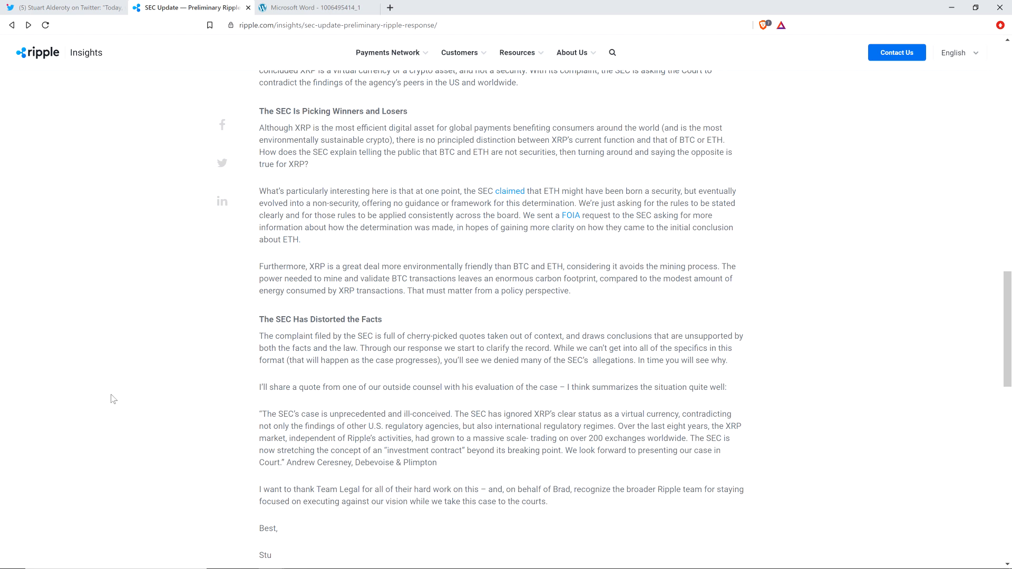
scroll(down, 3)
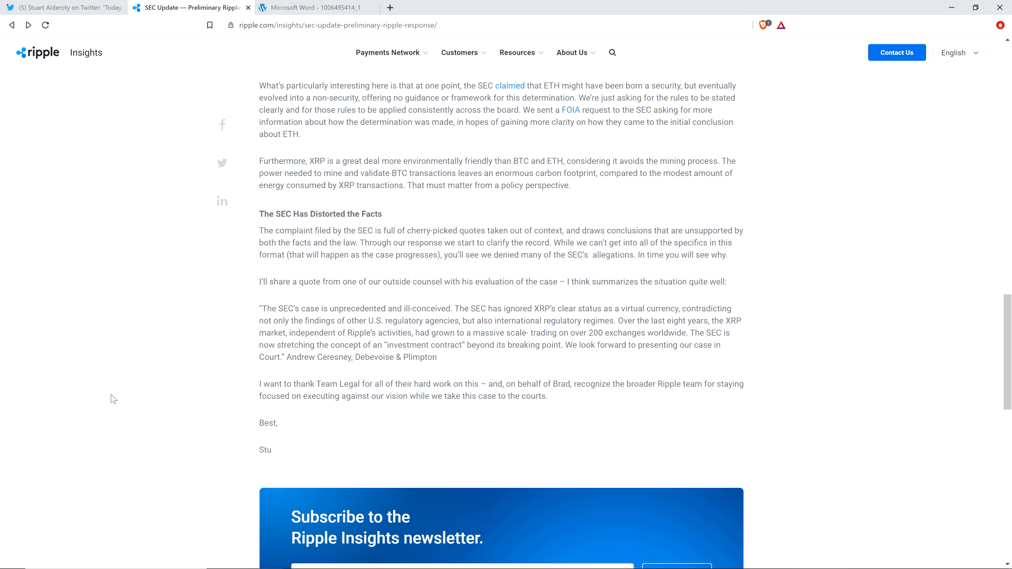
mouse_move(113, 395)
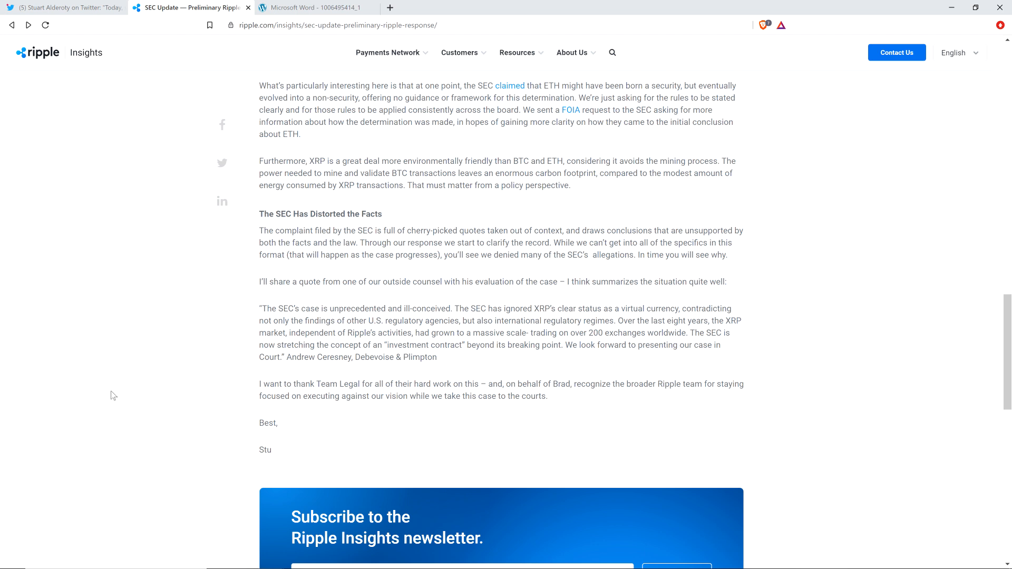
Open Ripple's 93-page filed Answer to the SEC complaint as a PDF in a new tab.
scroll(up, 3)
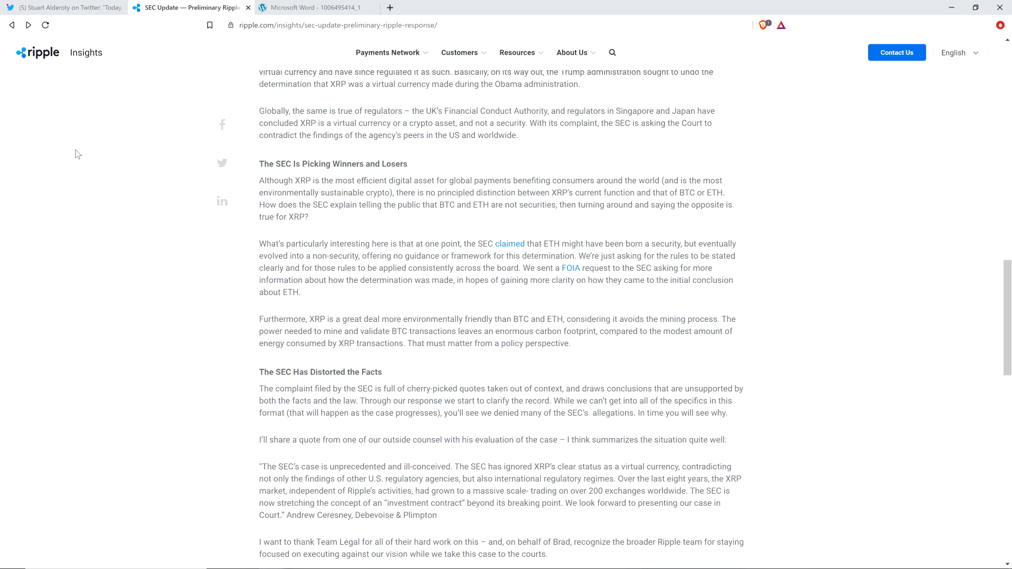
mouse_move(263, 63)
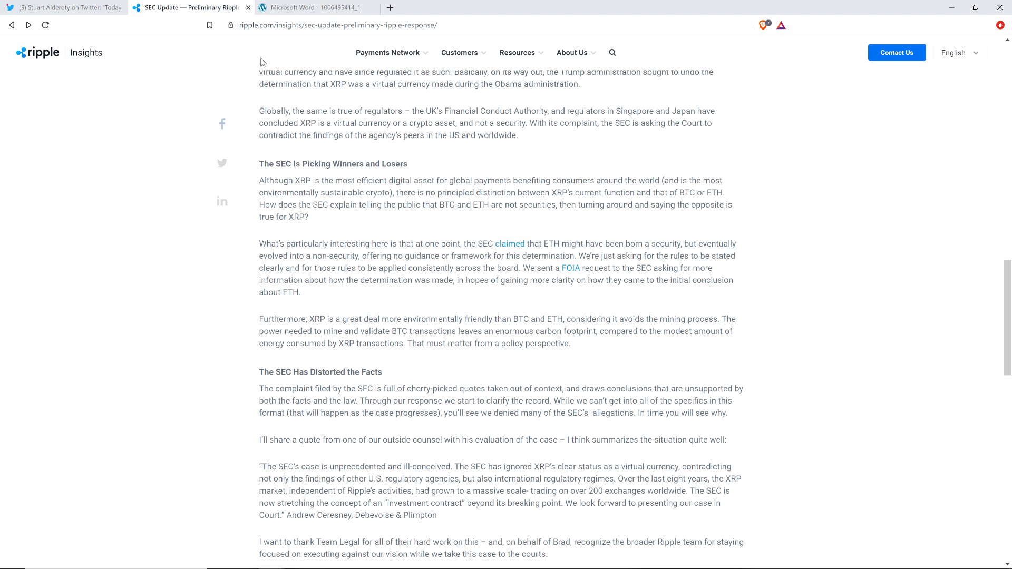
click(319, 8)
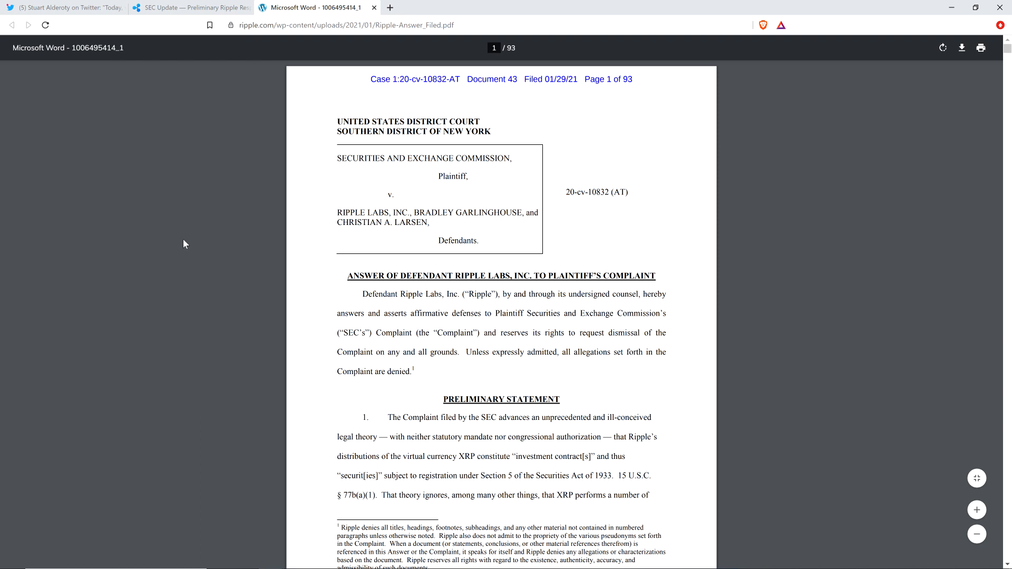
scroll(down, 3)
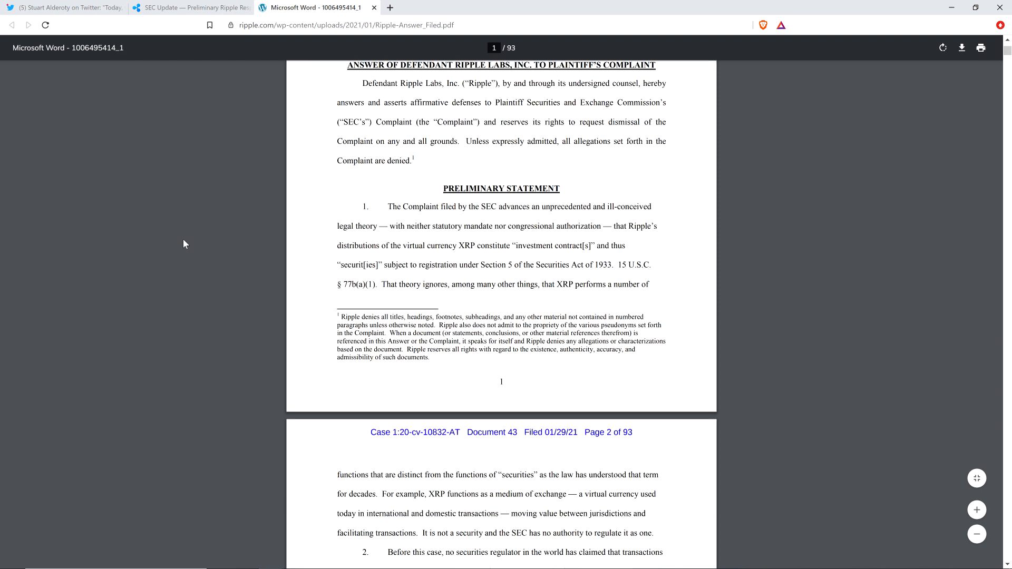
scroll(down, 3)
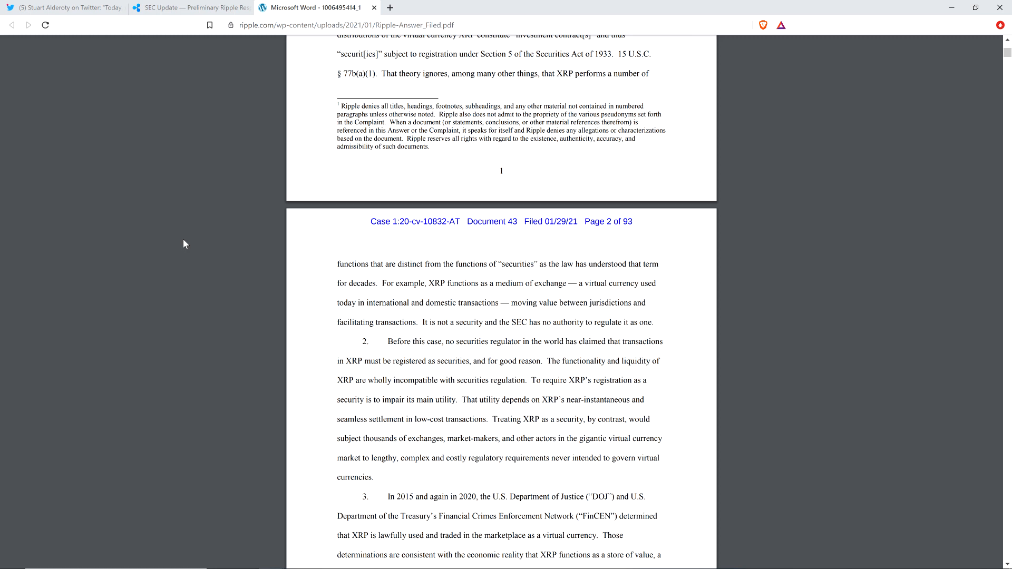
scroll(down, 3)
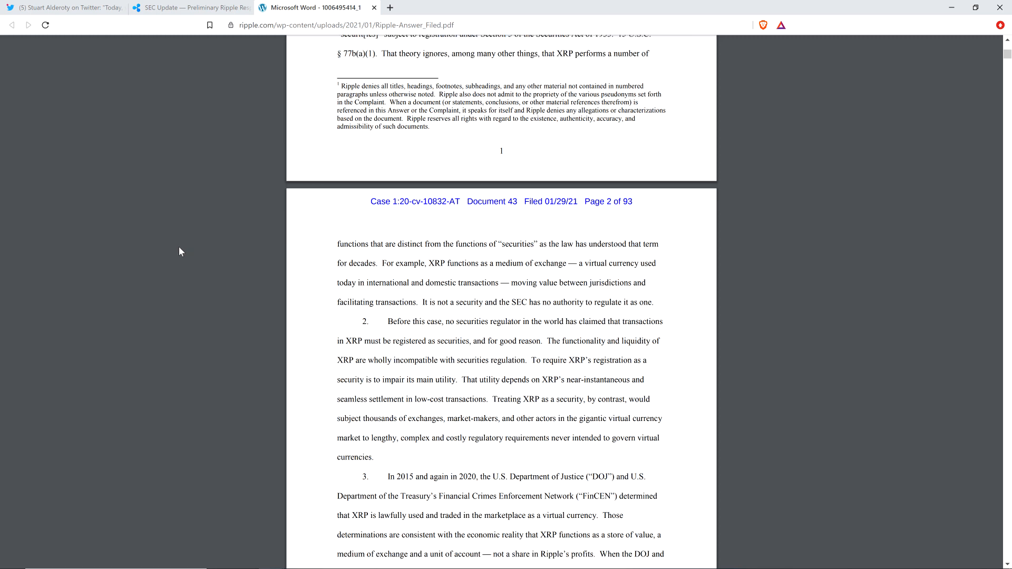
scroll(up, 3)
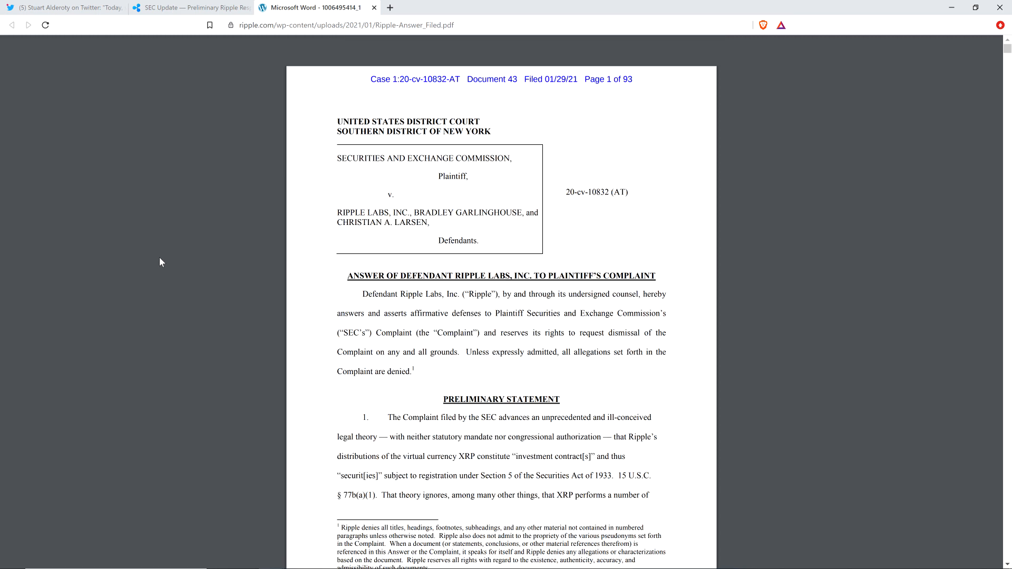
mouse_move(65, 425)
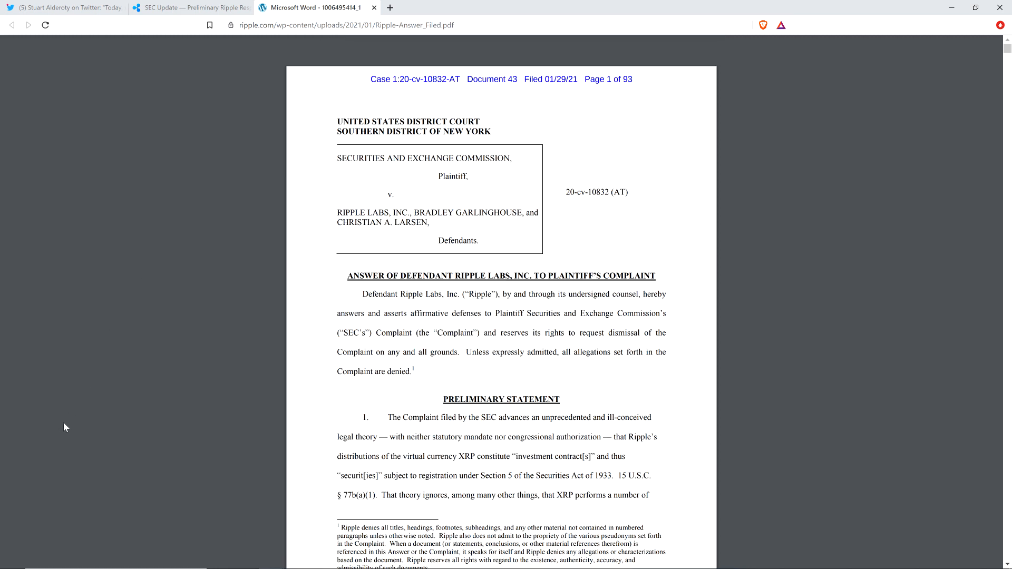
mouse_move(61, 430)
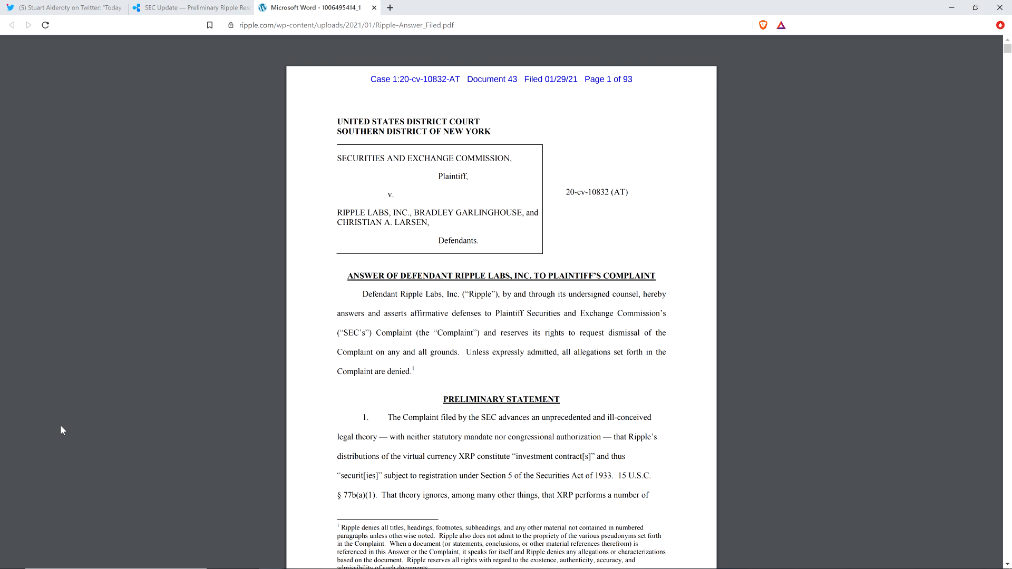